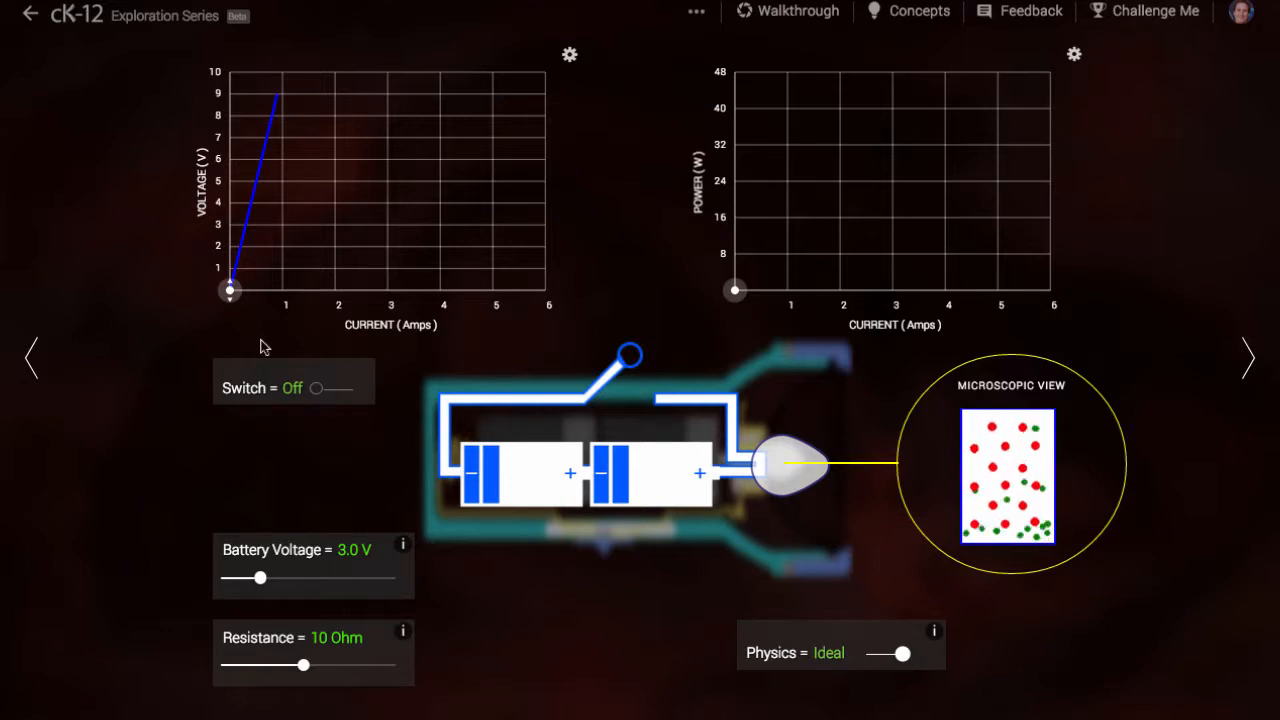
# - Toggle the flashlight on and back off, then try 20 and 2 ohms before settling on 5 ohms
pyautogui.click(345, 388)
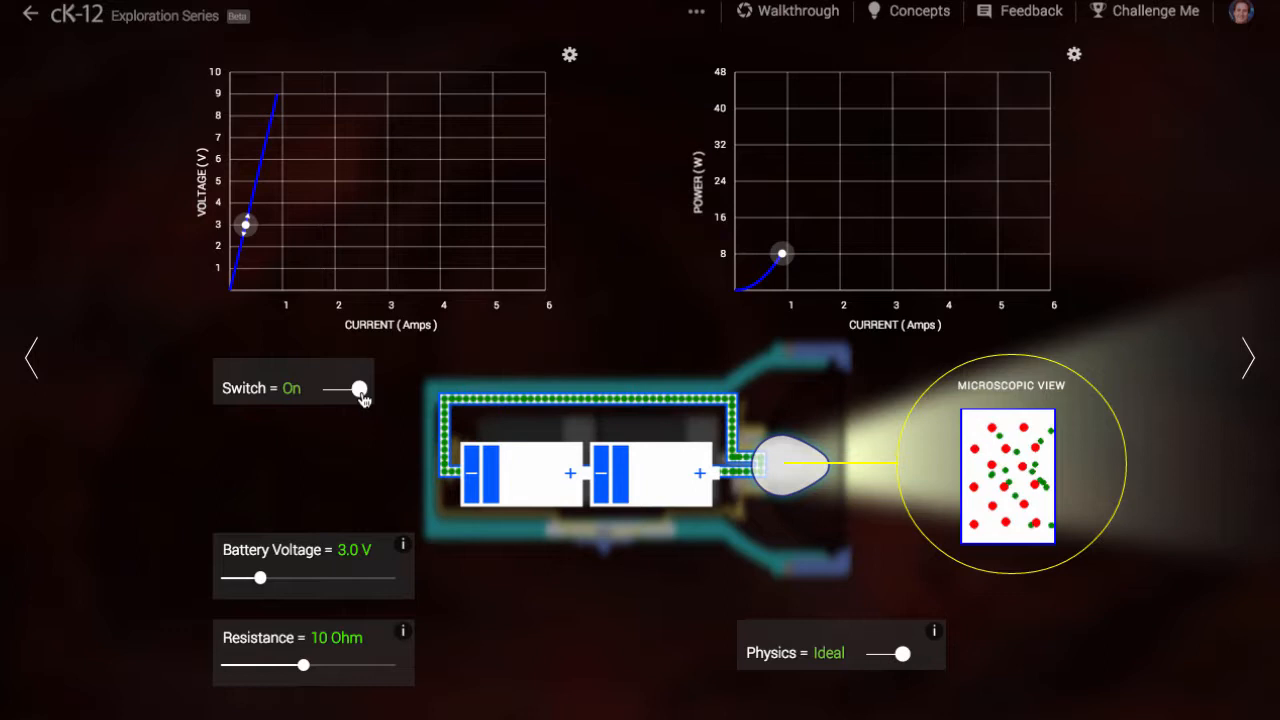
pyautogui.click(358, 388)
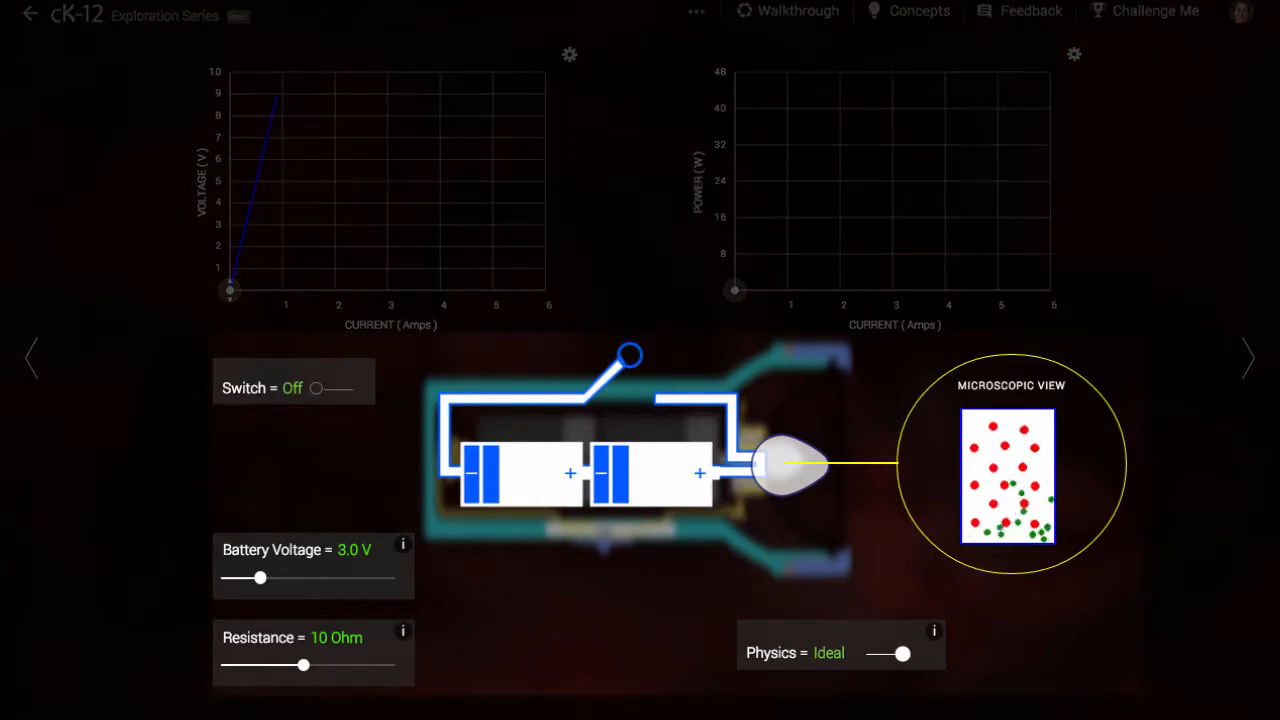
pyautogui.moveTo(305, 665); pyautogui.dragTo(400, 665)
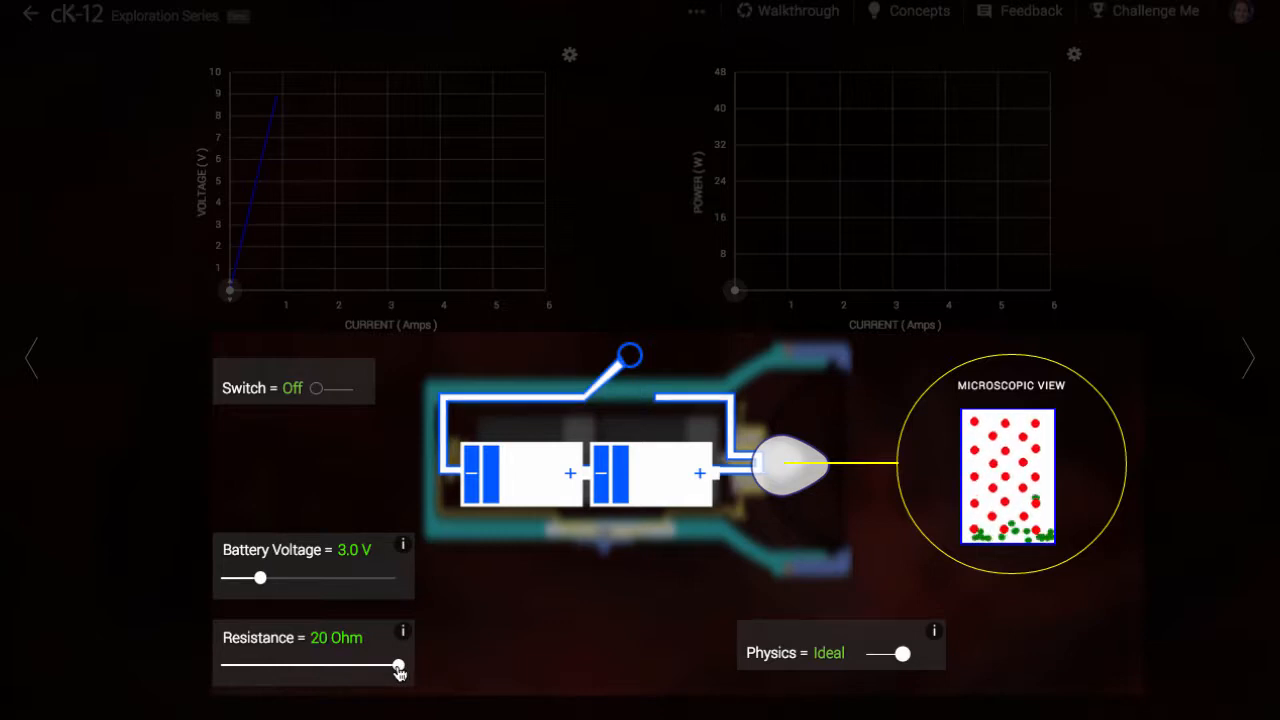
pyautogui.moveTo(400, 663); pyautogui.dragTo(228, 663)
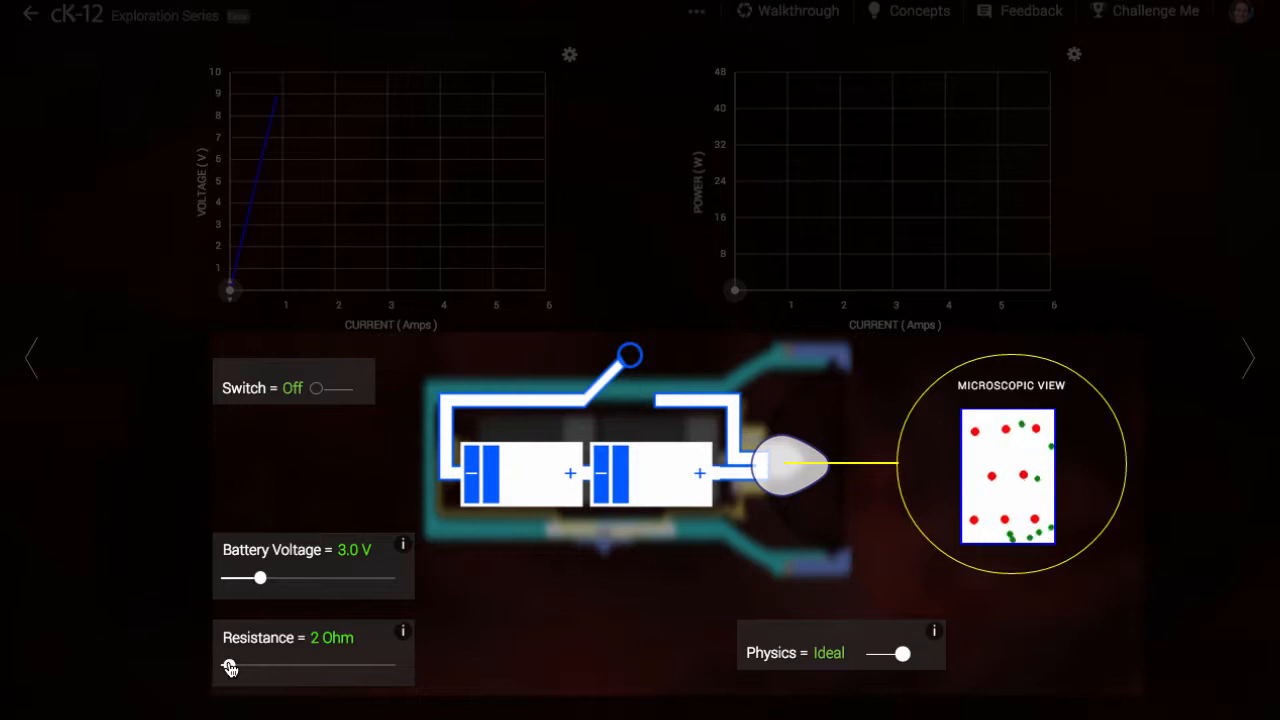
pyautogui.moveTo(247, 666); pyautogui.dragTo(282, 666)
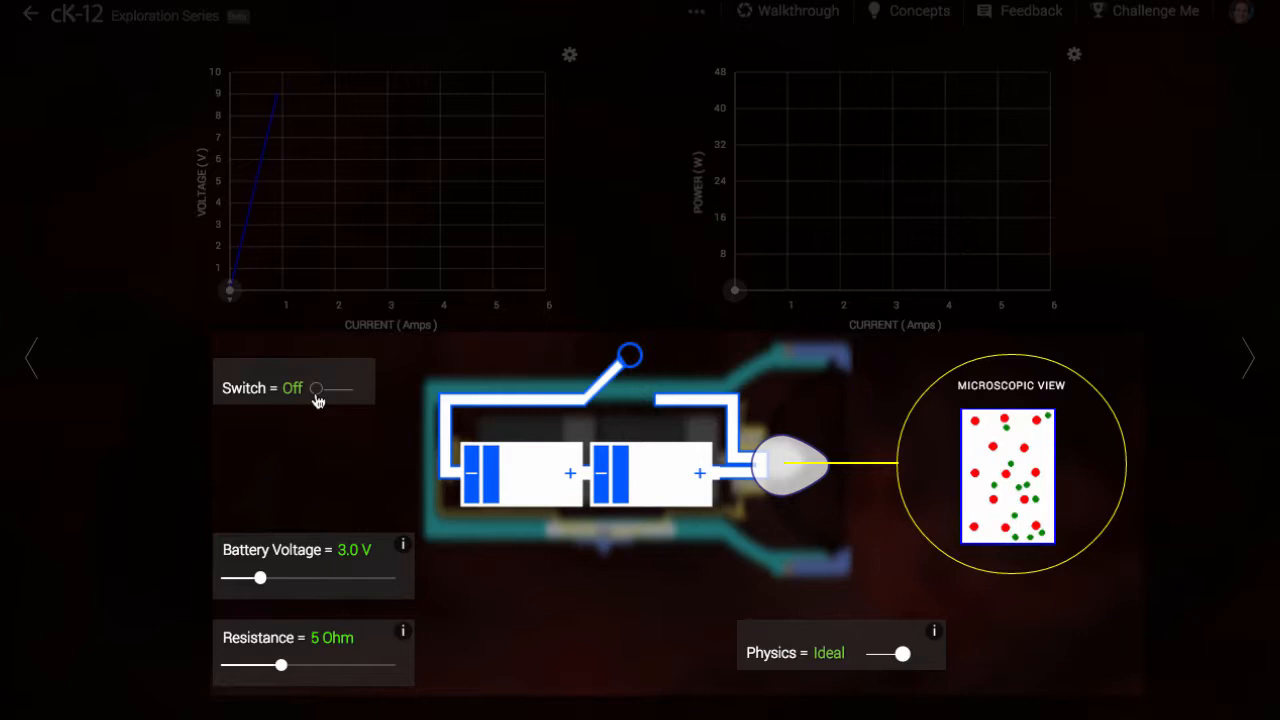
# - Set the Switch to On, lighting the bulb at 3.0 V and 5 ohms
pyautogui.click(345, 388)
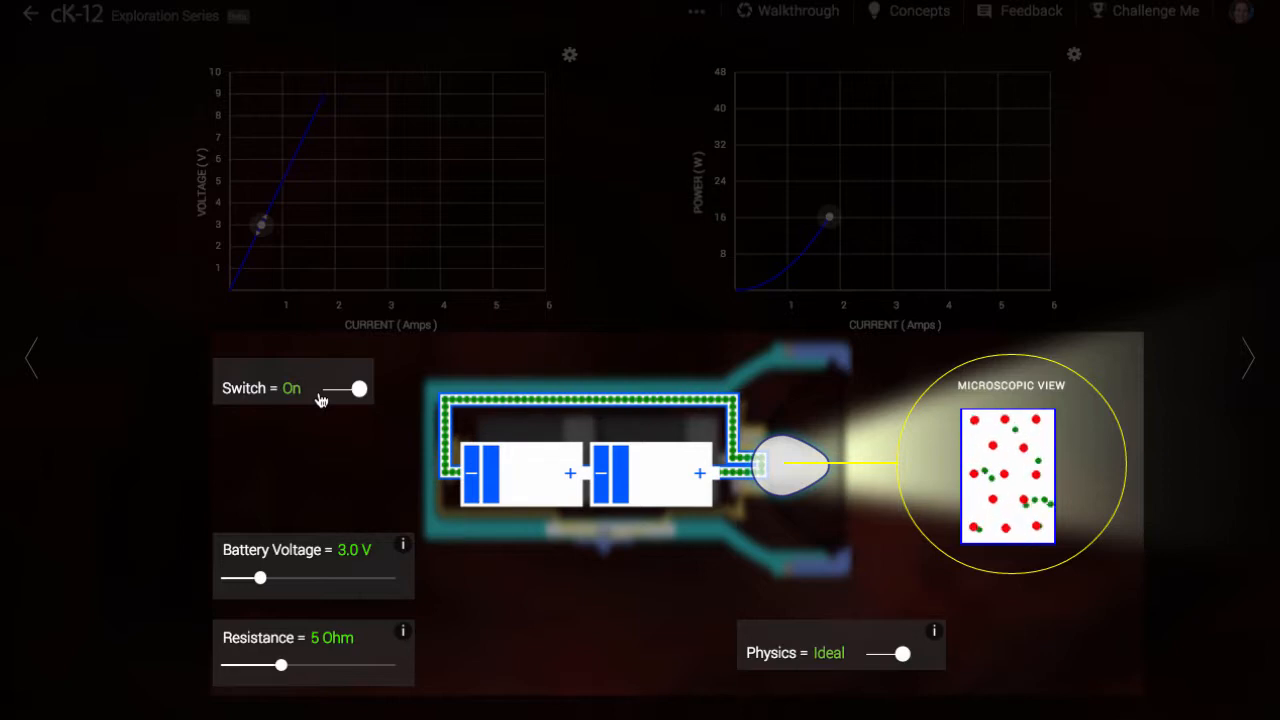
# - Raise the Battery Voltage slider to 4.5 V, then to 6.0 V
pyautogui.moveTo(262, 577); pyautogui.dragTo(303, 577)
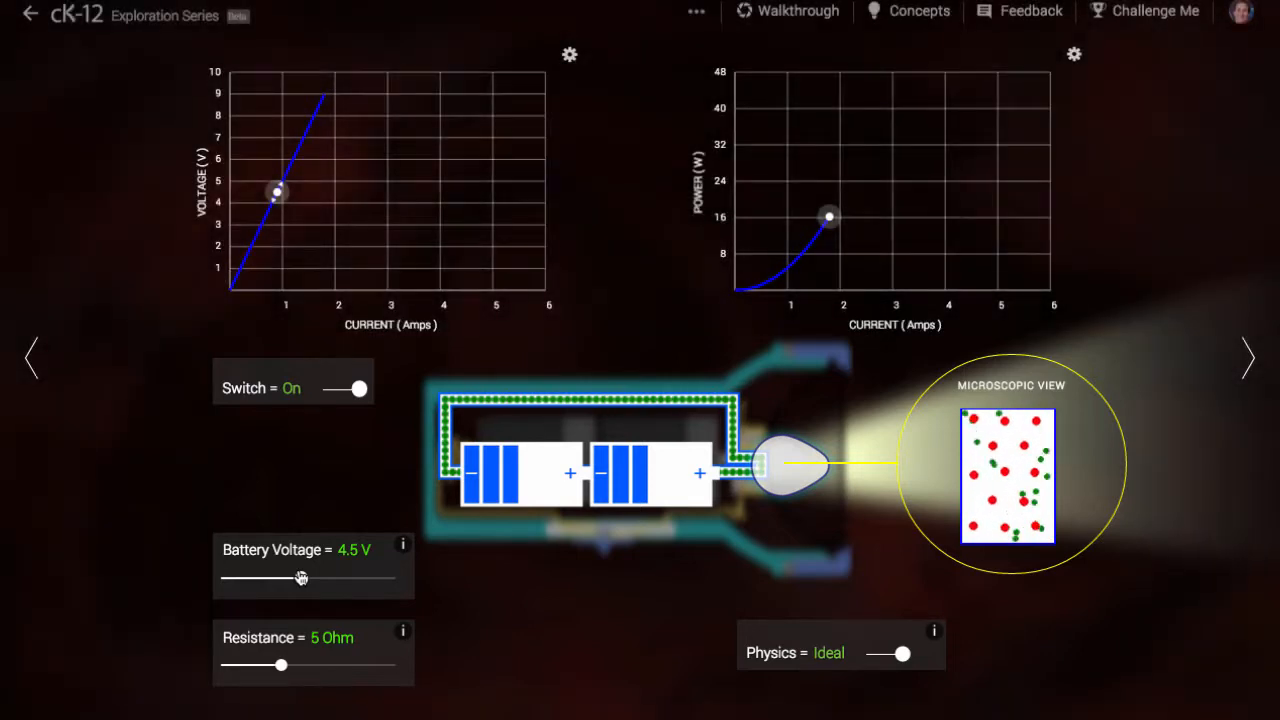
pyautogui.moveTo(300, 578); pyautogui.dragTo(335, 578)
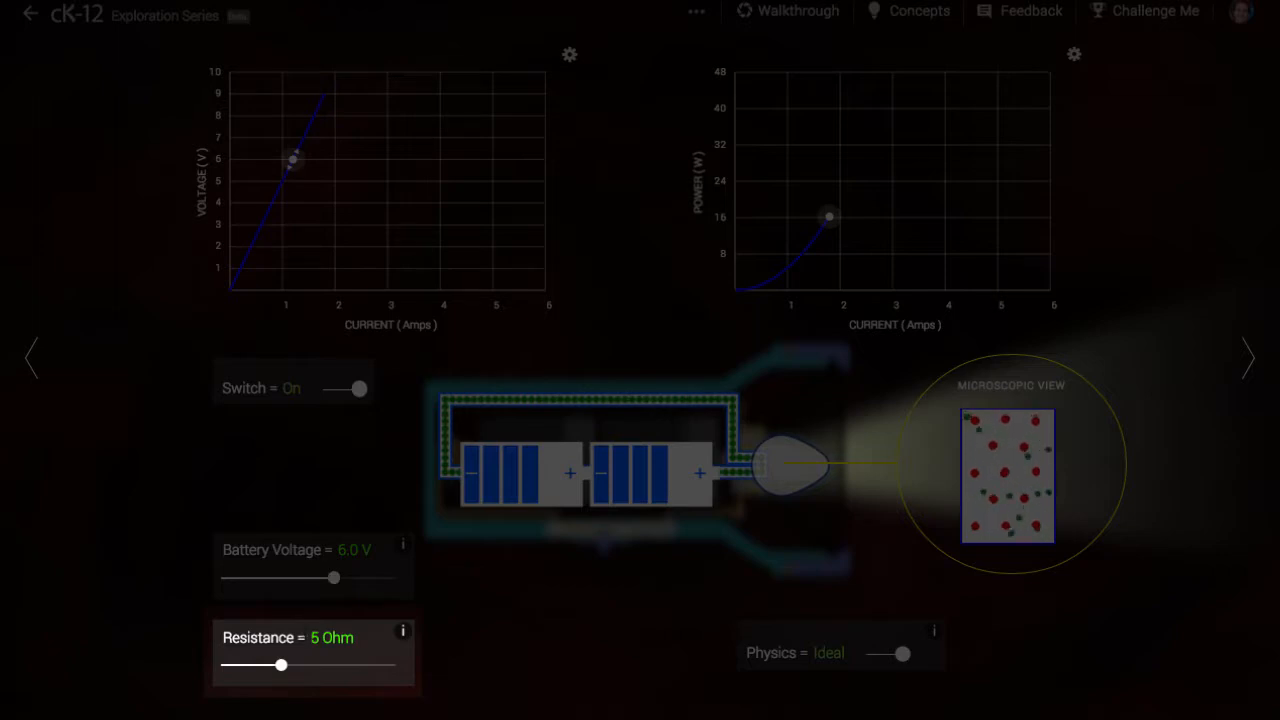
pyautogui.moveTo(280, 665); pyautogui.dragTo(315, 665)
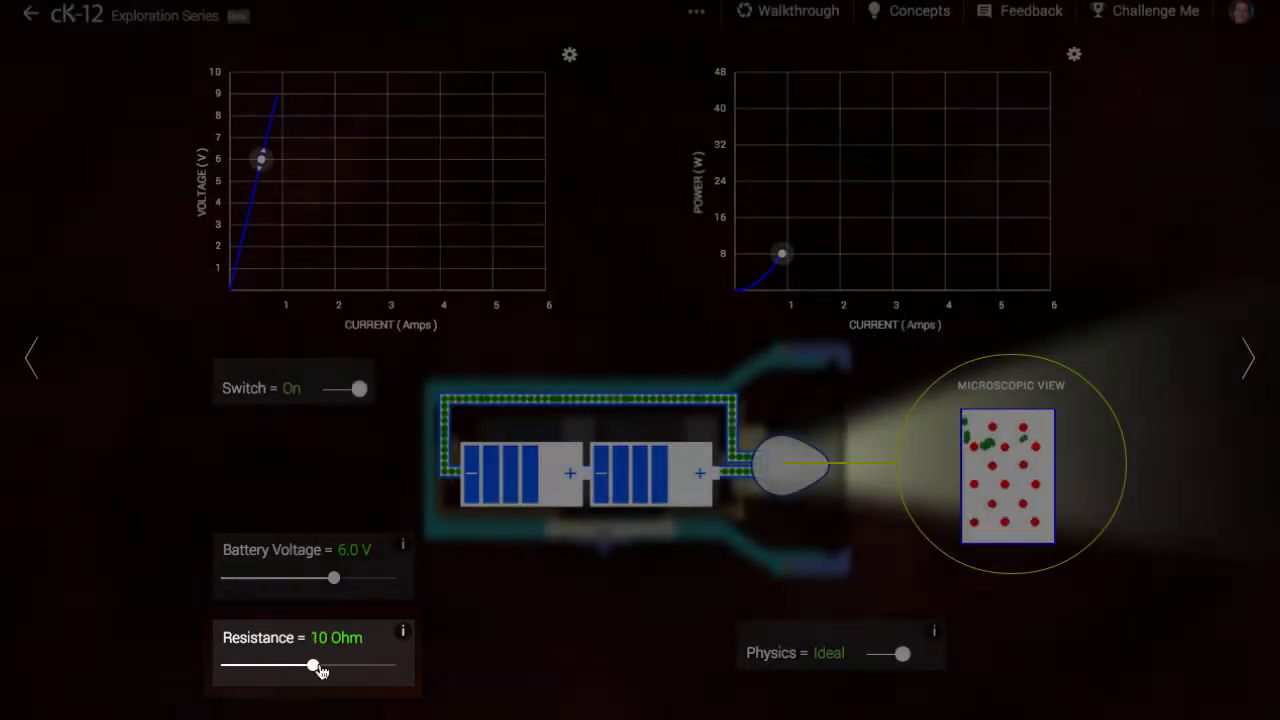
pyautogui.moveTo(313, 666); pyautogui.dragTo(340, 666)
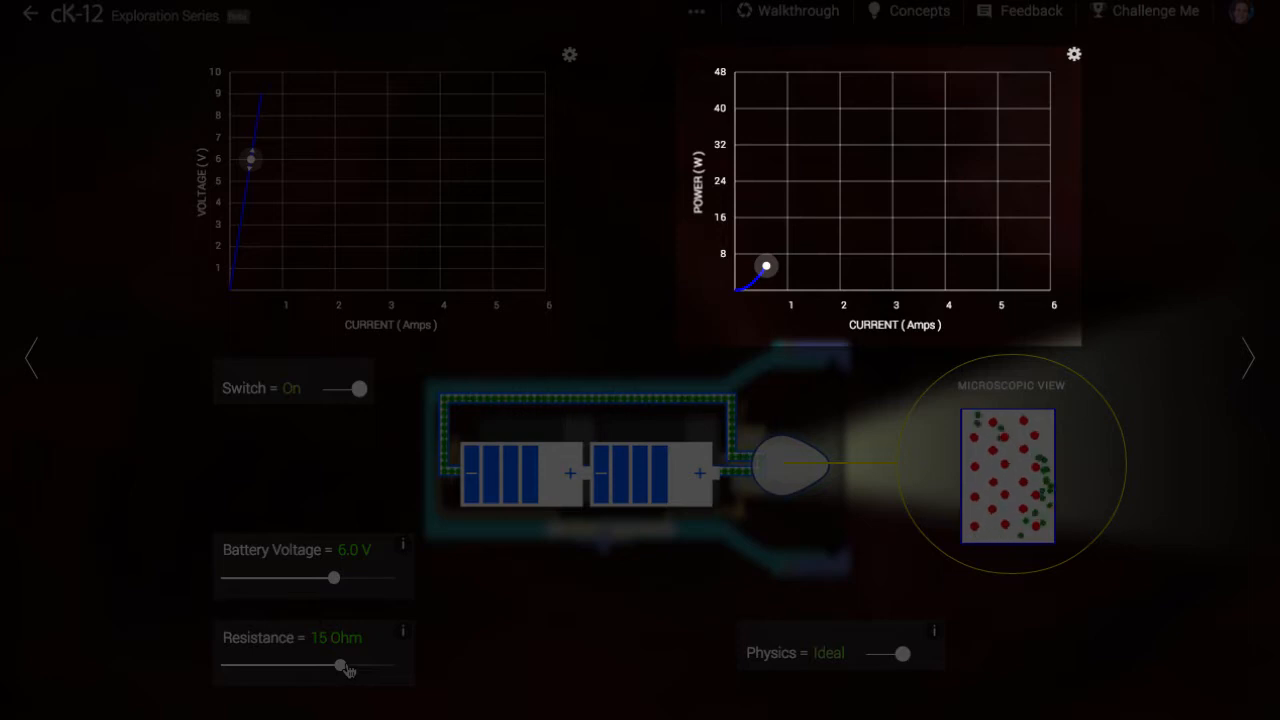
pyautogui.moveTo(342, 665); pyautogui.dragTo(283, 665)
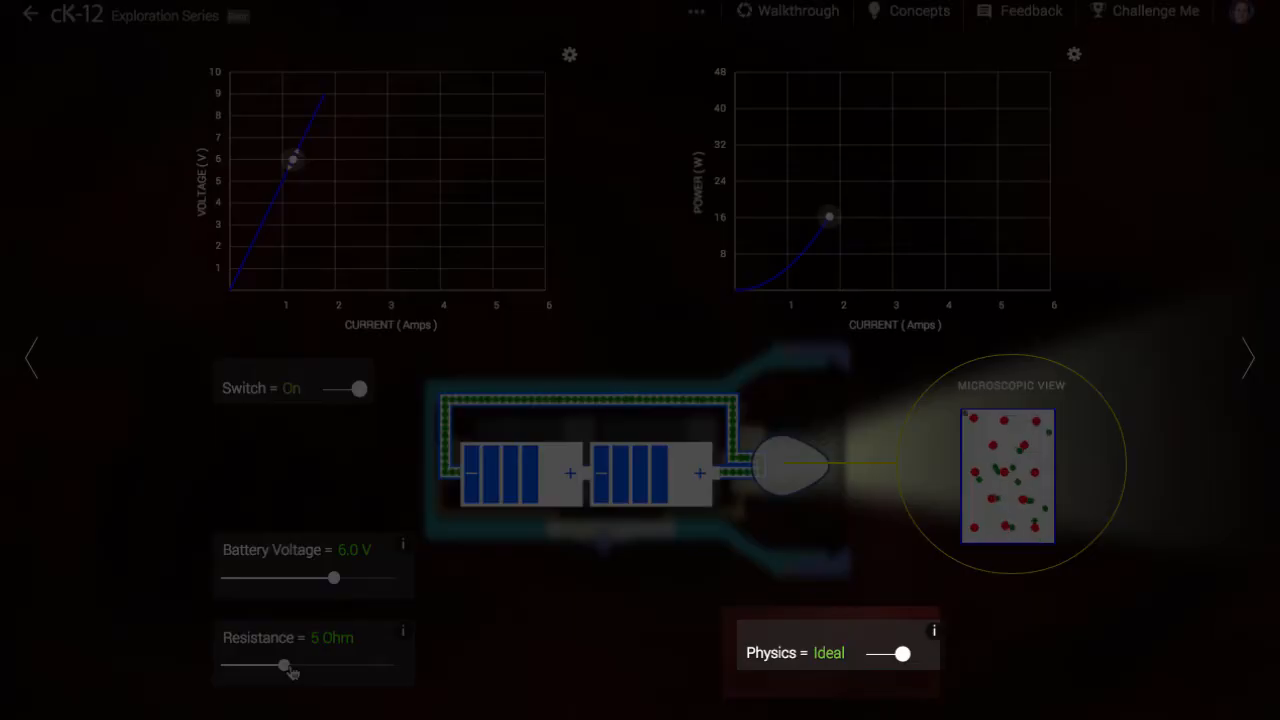
# - Drop the Resistance slider from 5 ohms to 2 ohms at 6.0 V
pyautogui.moveTo(283, 665); pyautogui.dragTo(245, 665)
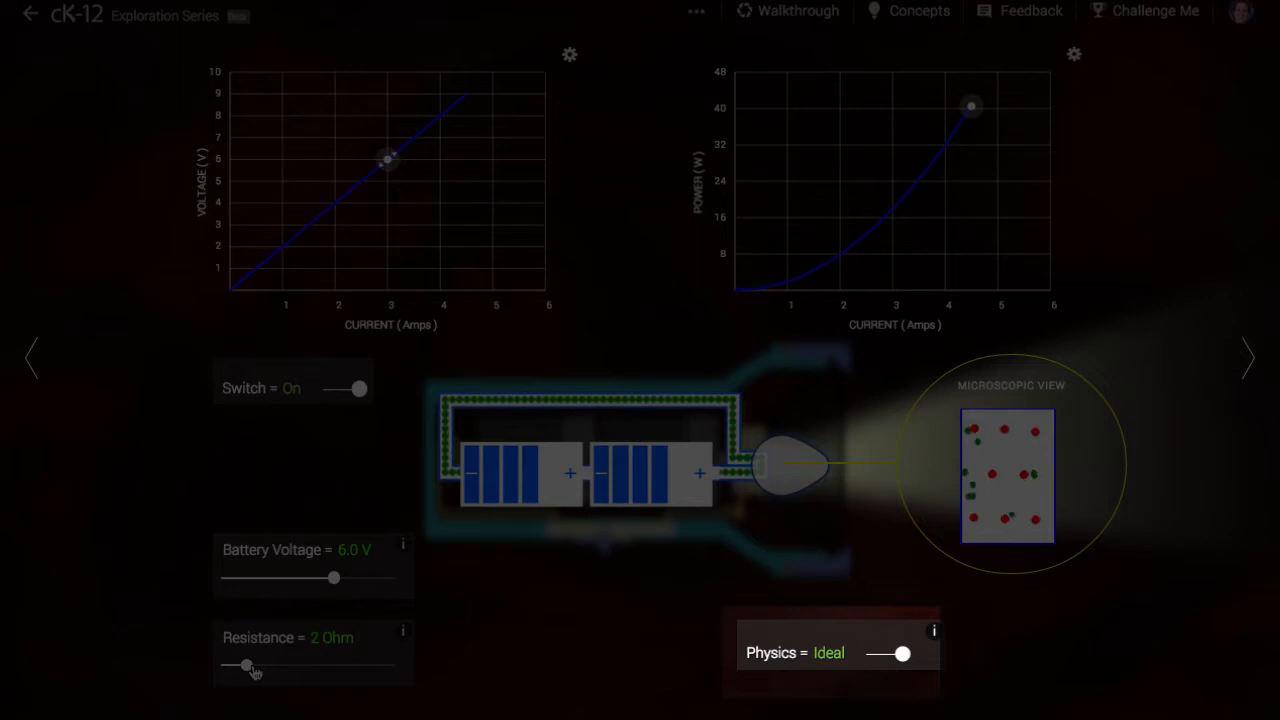
pyautogui.moveTo(489, 682)
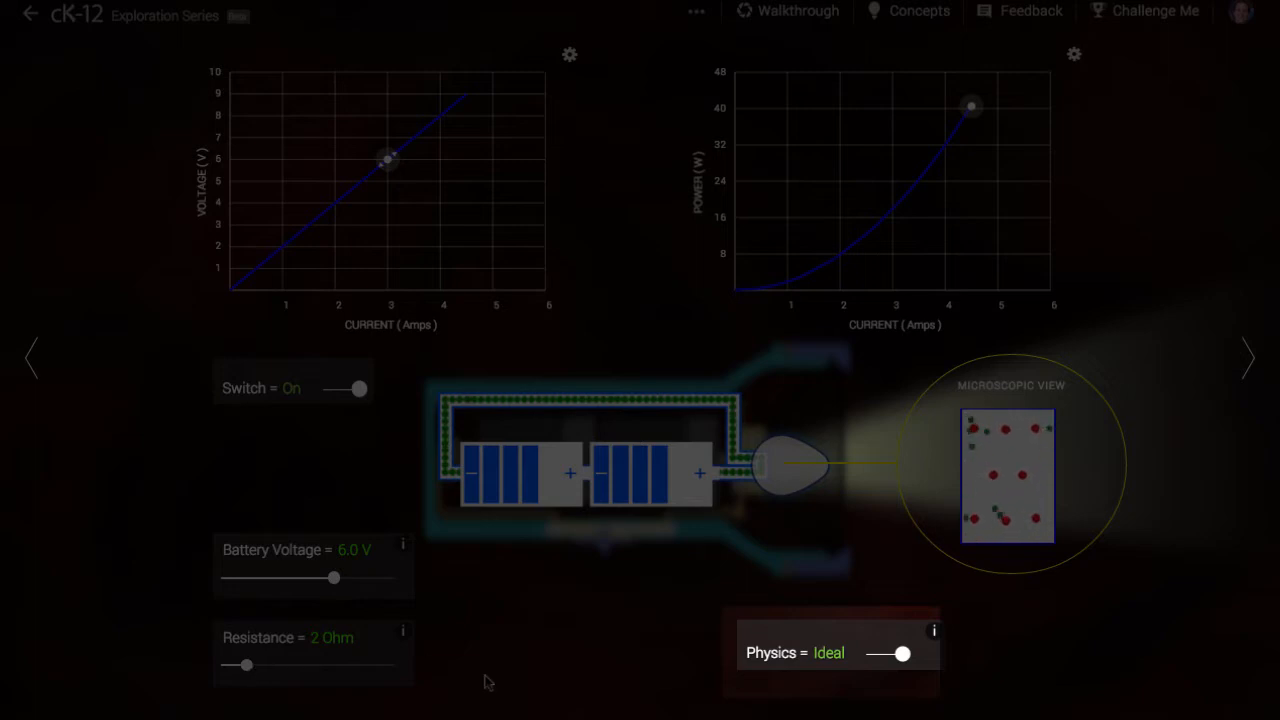
pyautogui.moveTo(894, 678)
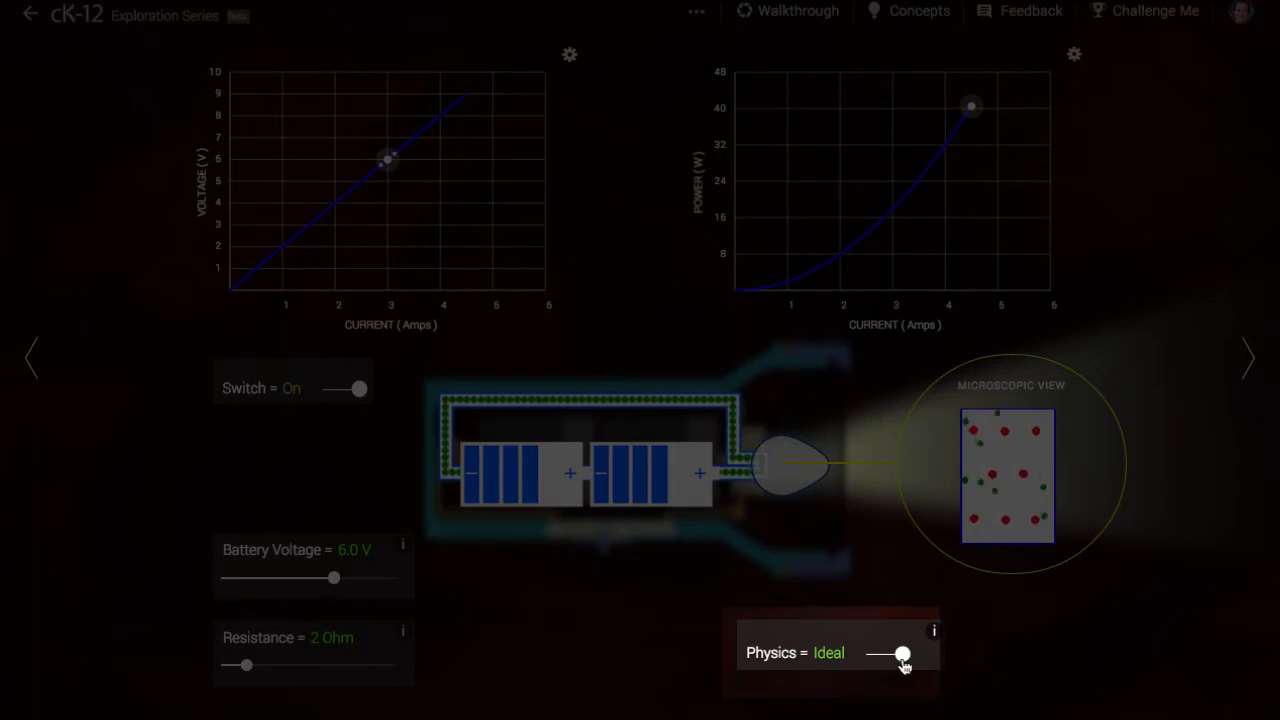
# - Set Physics to Realistic and raise the resistance to 10 ohms
pyautogui.moveTo(902, 653); pyautogui.dragTo(860, 653)
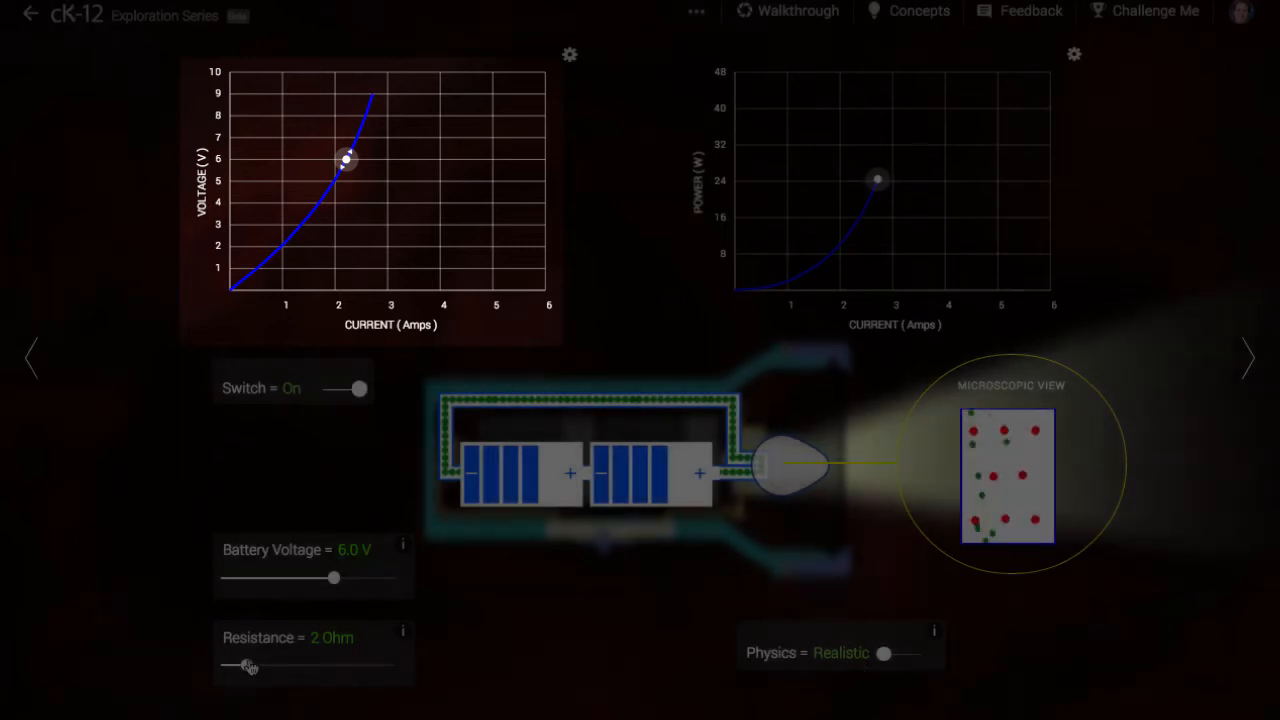
pyautogui.moveTo(248, 665); pyautogui.dragTo(322, 665)
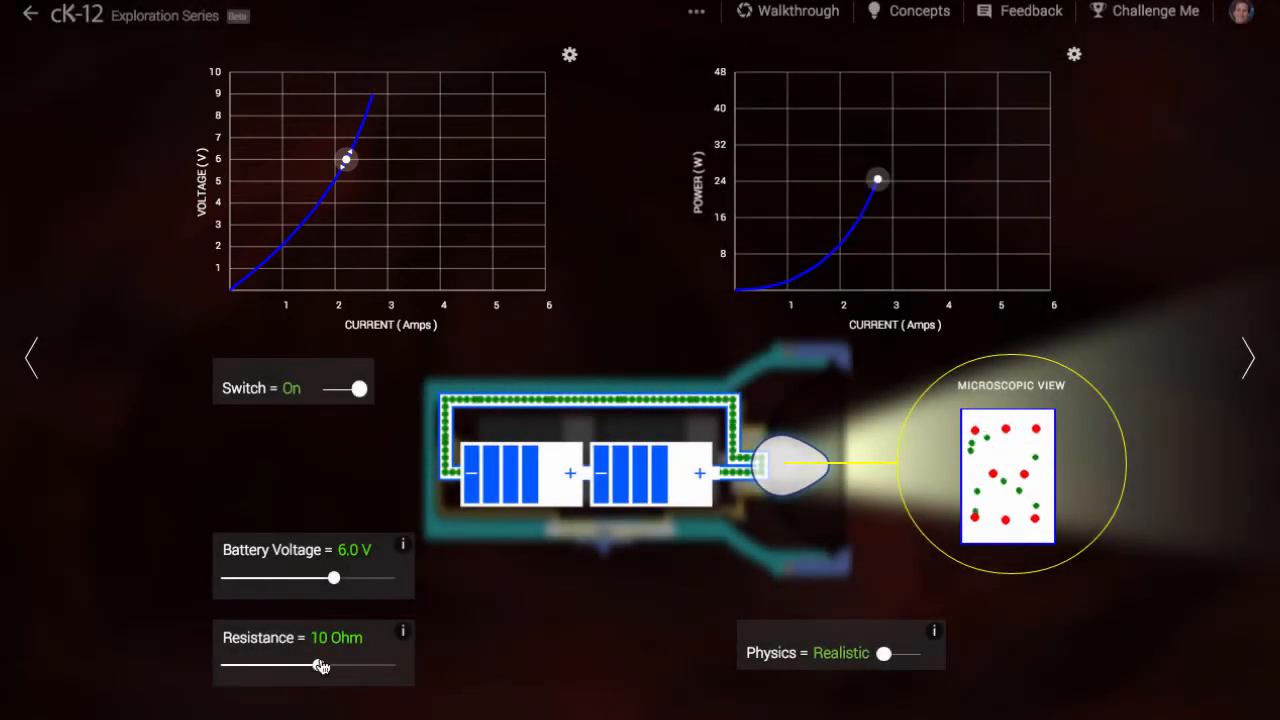